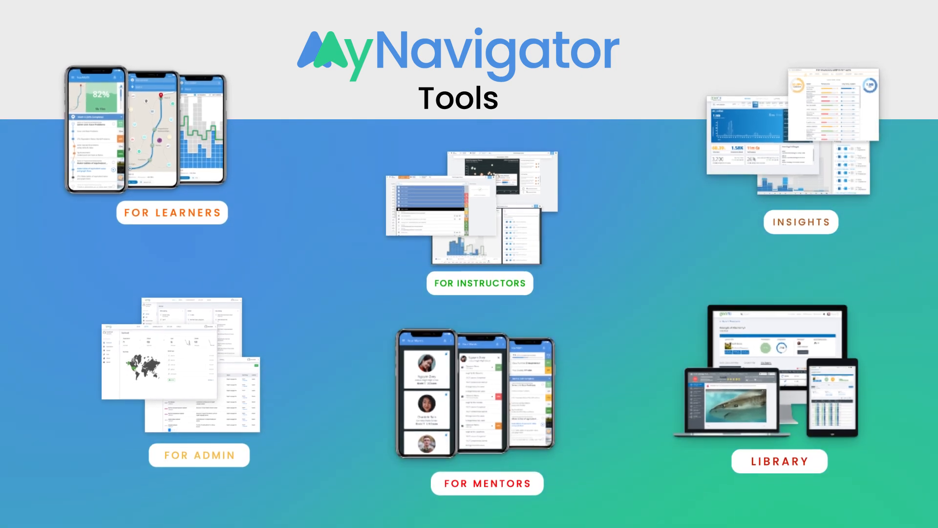
Launch the LearnBot assistant from the MyGooru badge on the DS 342 course page.
click(172, 212)
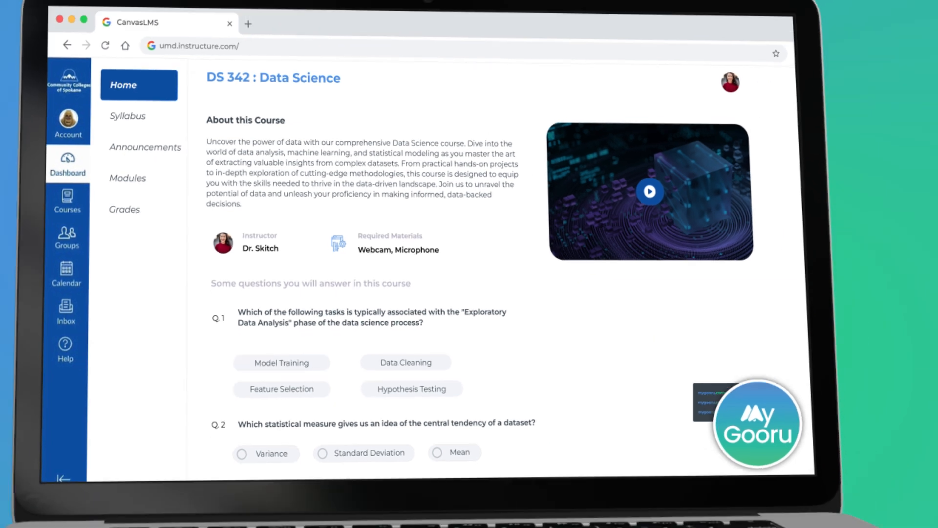
click(758, 424)
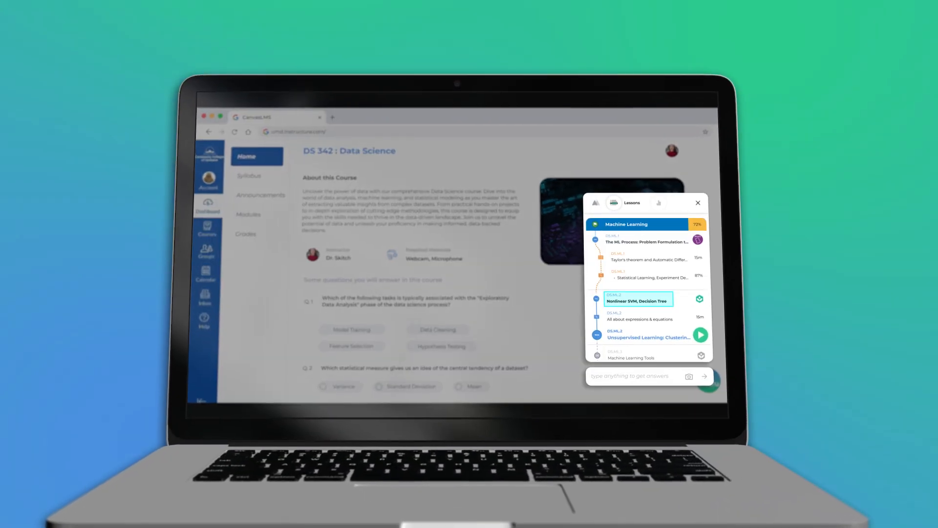
Select the Nonlinear SVM, Decision Tree lesson and move to the 5.OA.1 parentheses quiz.
click(639, 299)
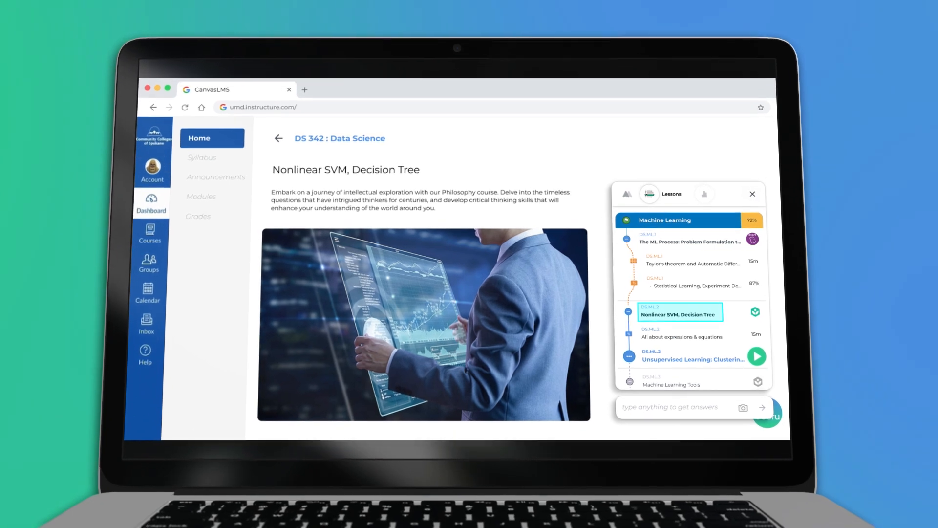
click(626, 194)
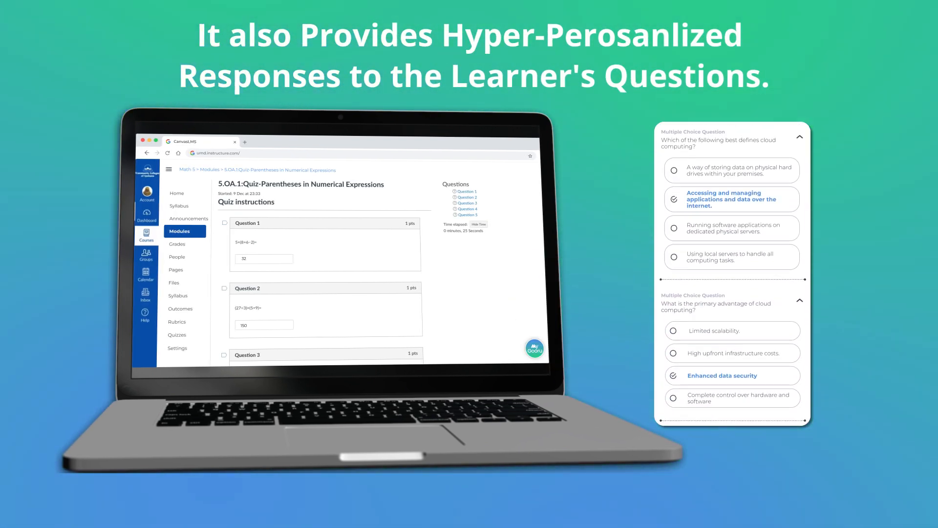
Reveal the Classroom Summary with competencies gained and average score metrics.
scroll(down, 3)
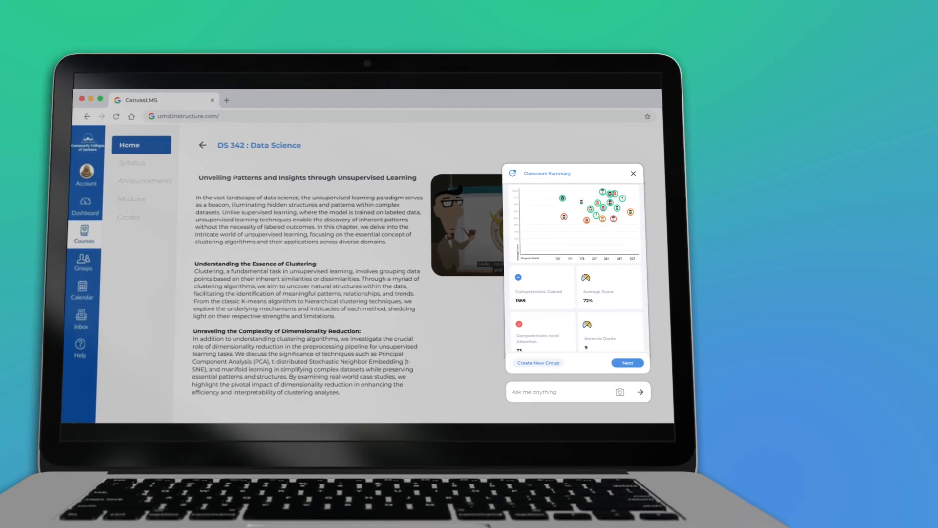
Review Need Intervention students under Encouragement and choose the Mastering Parentheses activity.
scroll(down, 3)
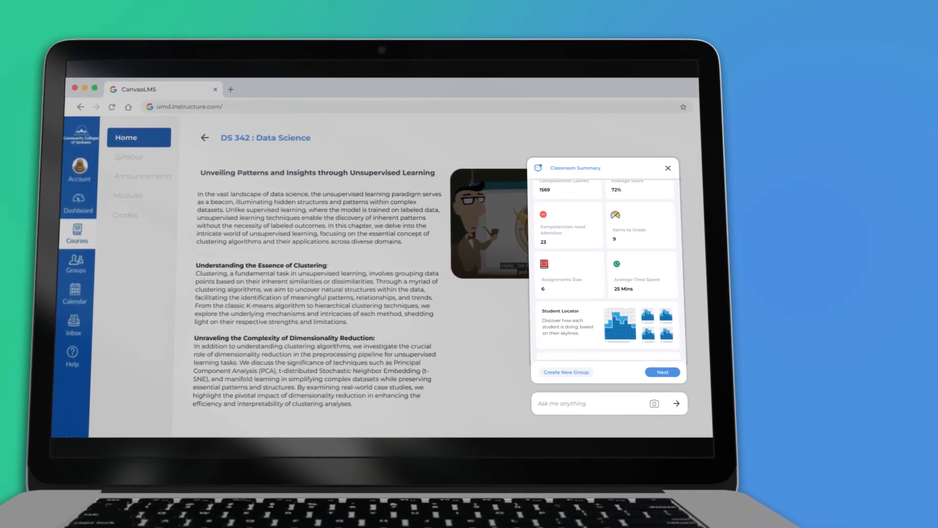
click(662, 372)
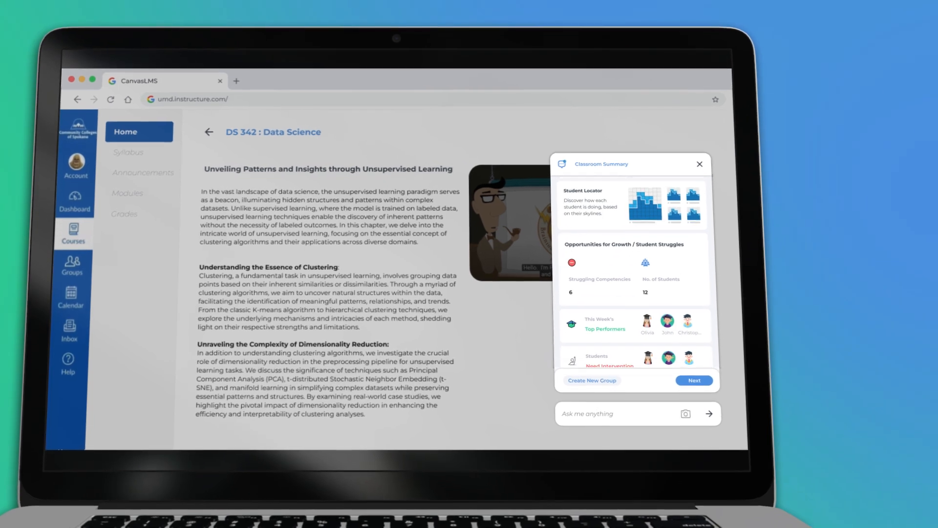
click(694, 380)
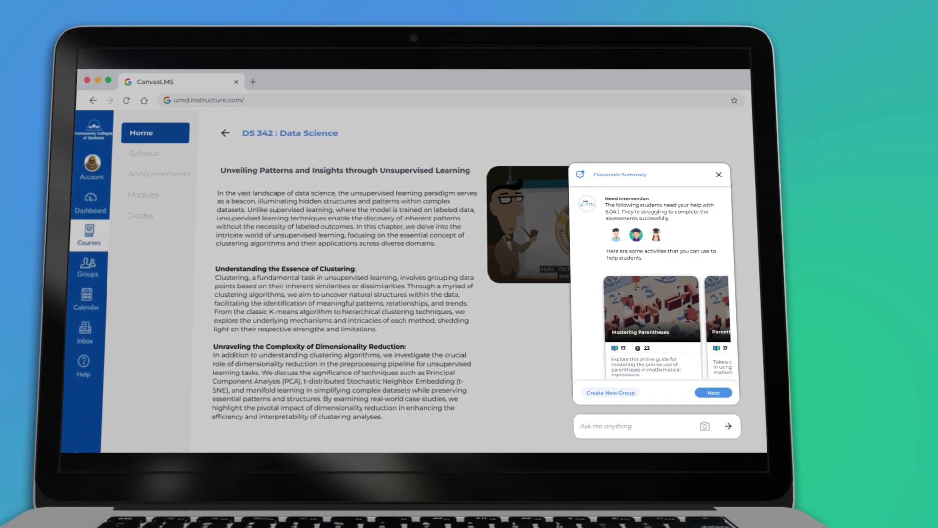
click(714, 393)
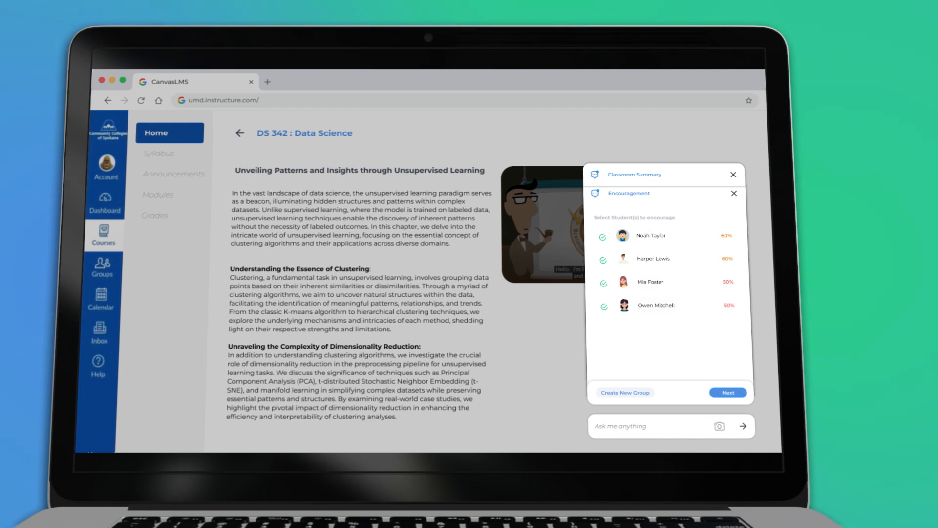
click(728, 392)
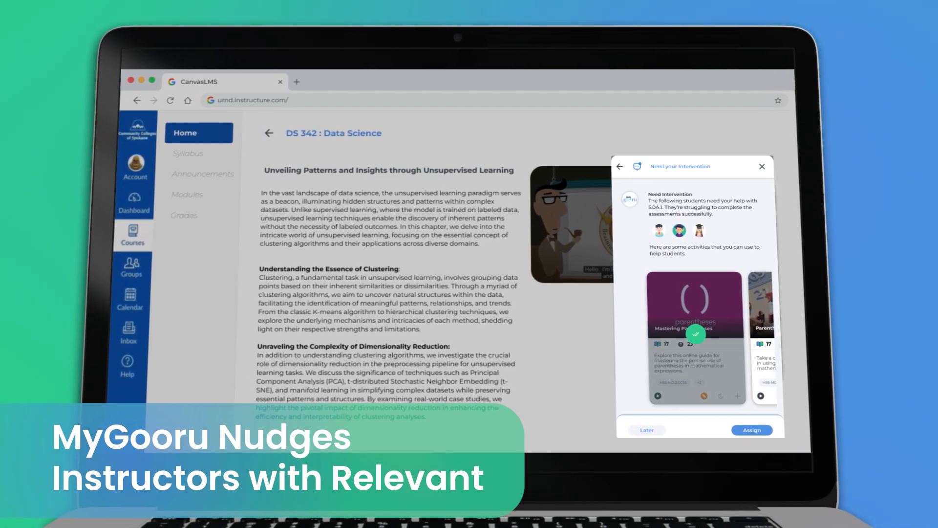
Assign the parentheses activity and view the Improve Depth of Knowledge activity for high performers.
click(752, 430)
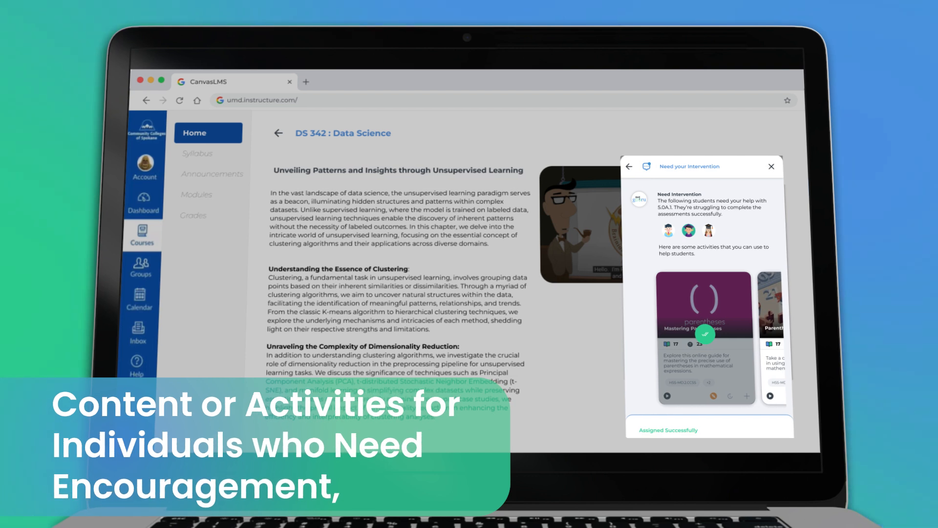
click(629, 166)
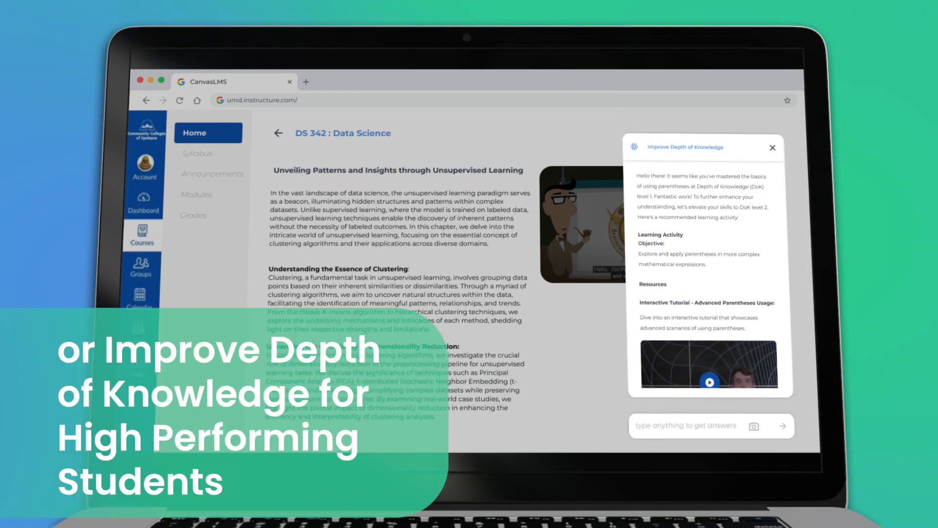
scroll(down, 3)
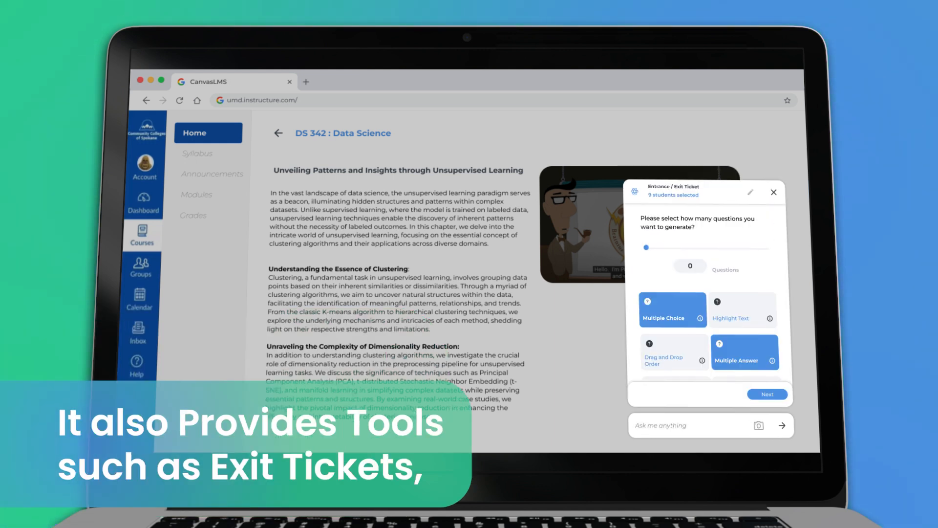
Generate an Entrance/Exit Ticket, browse Projects and select Creating an Expression Evaluator.
click(768, 394)
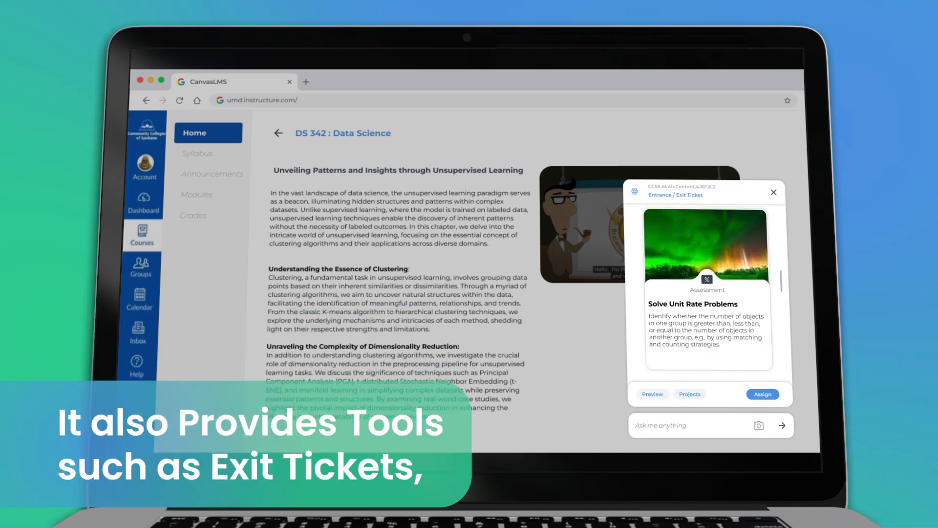
click(690, 394)
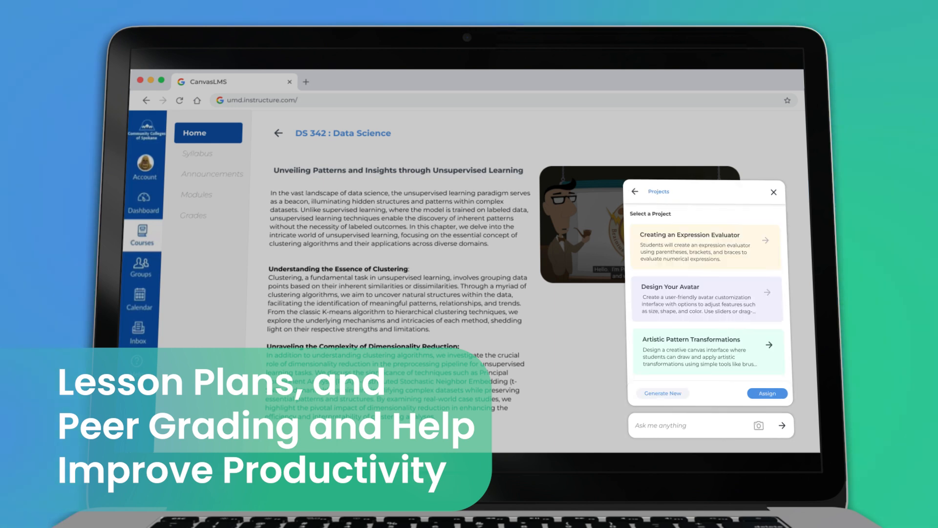
click(706, 247)
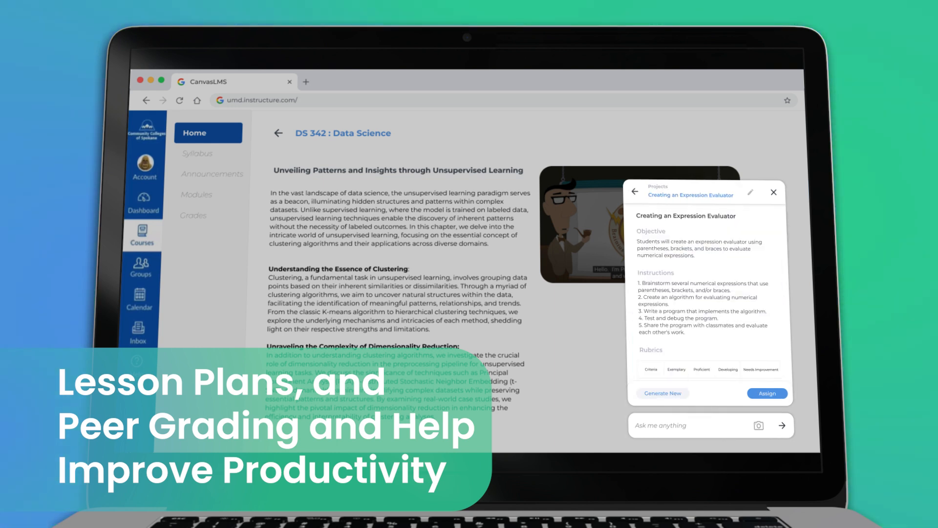